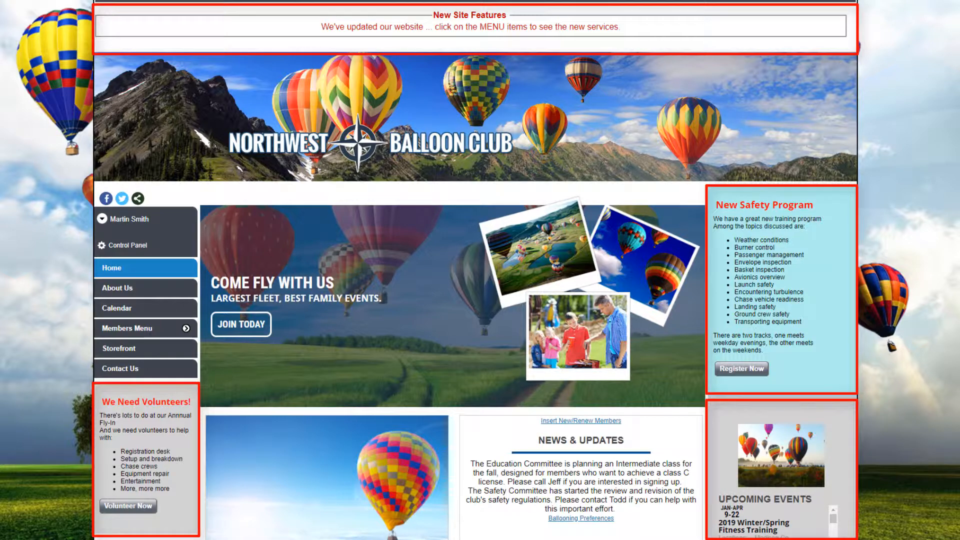
Open the Northwest Balloon Club home page showing the horizontal top menu and wide banner
left_click(116, 308)
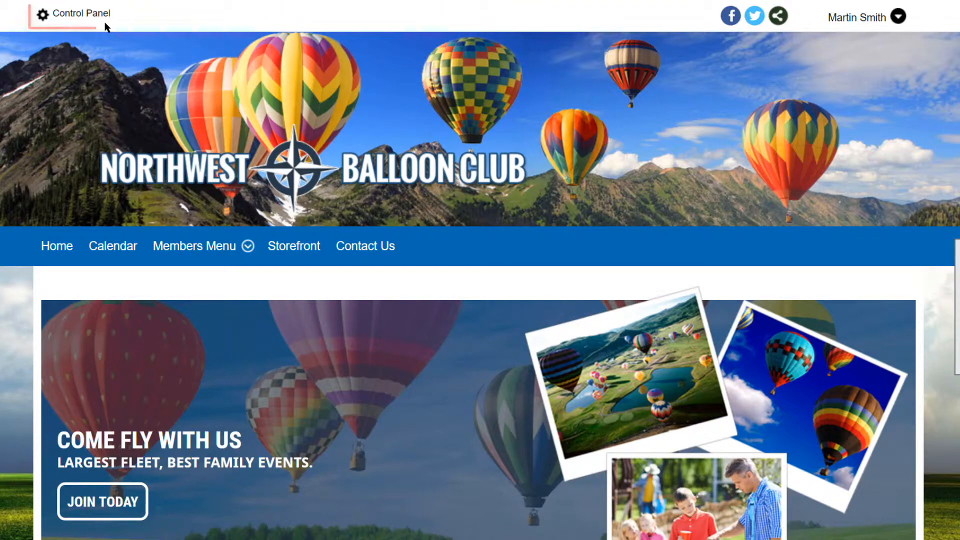
From the Control Panel's Setup section, go to the Common Content page
left_click(83, 13)
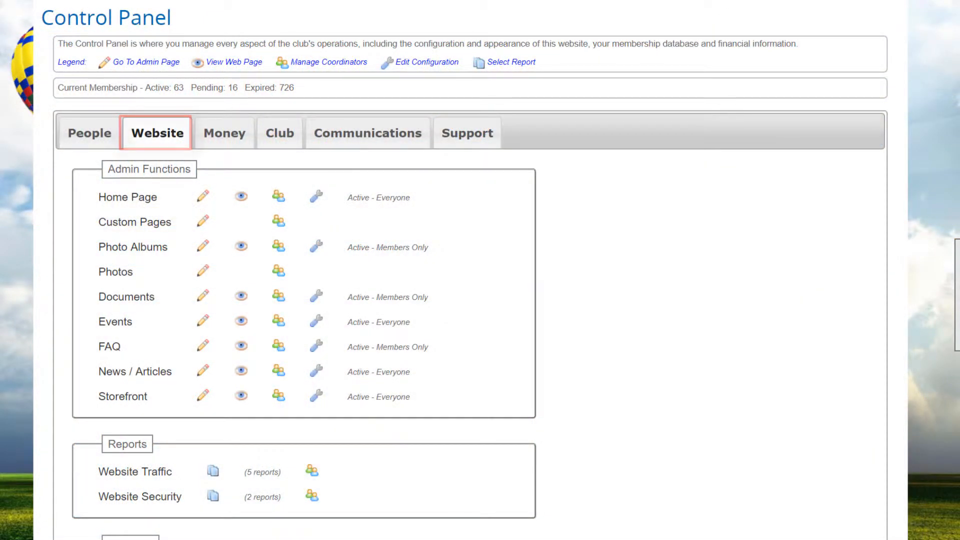
scroll("down", 3)
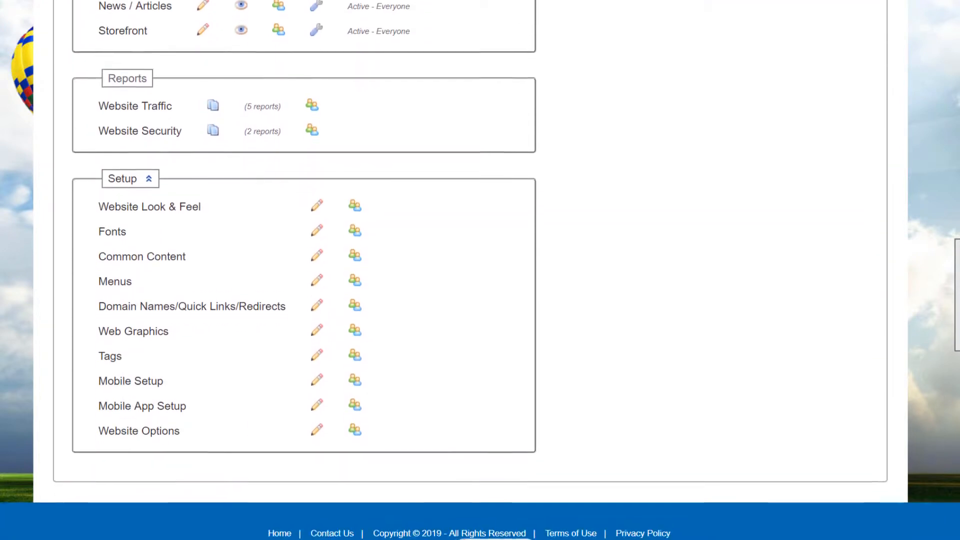
left_click(142, 253)
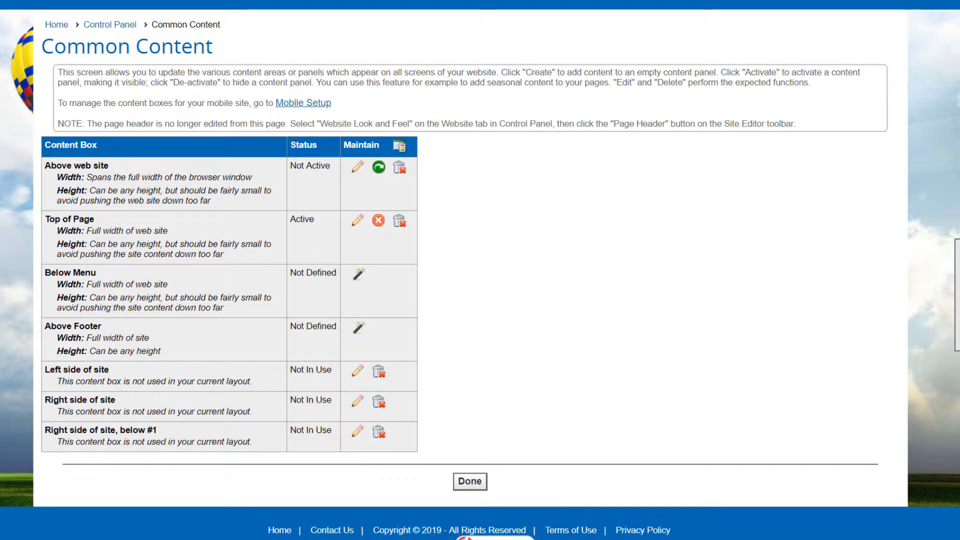
Create and save a Below Menu content box containing the new website features banner
left_click(356, 275)
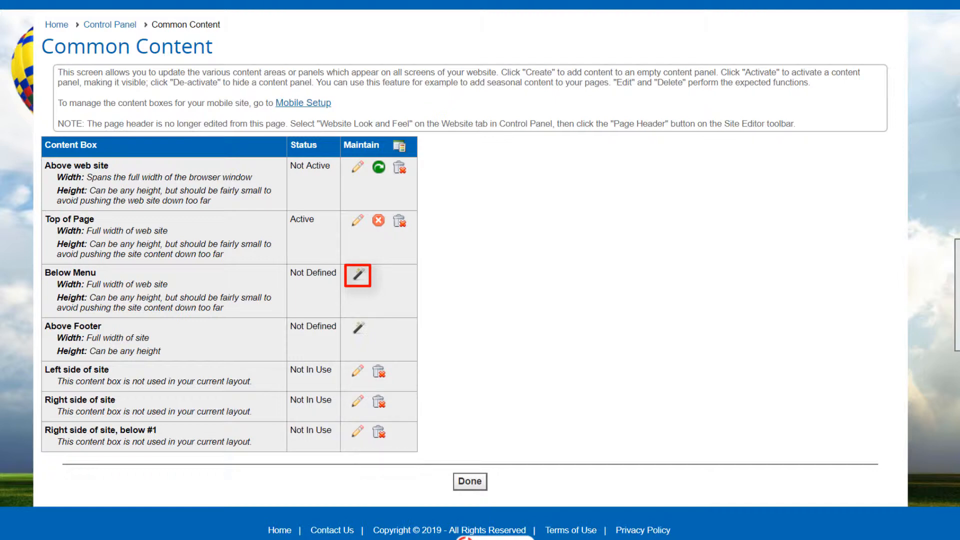
left_click(357, 275)
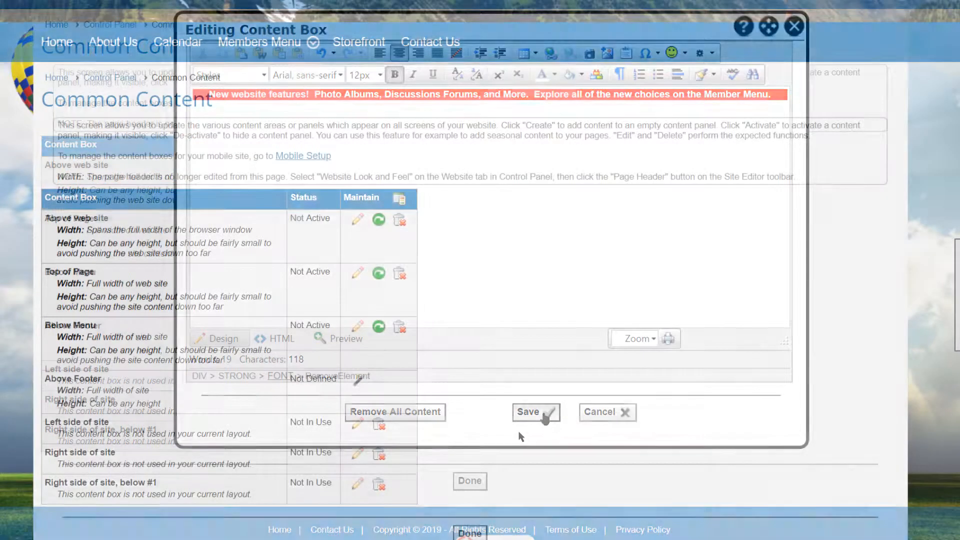
left_click(536, 412)
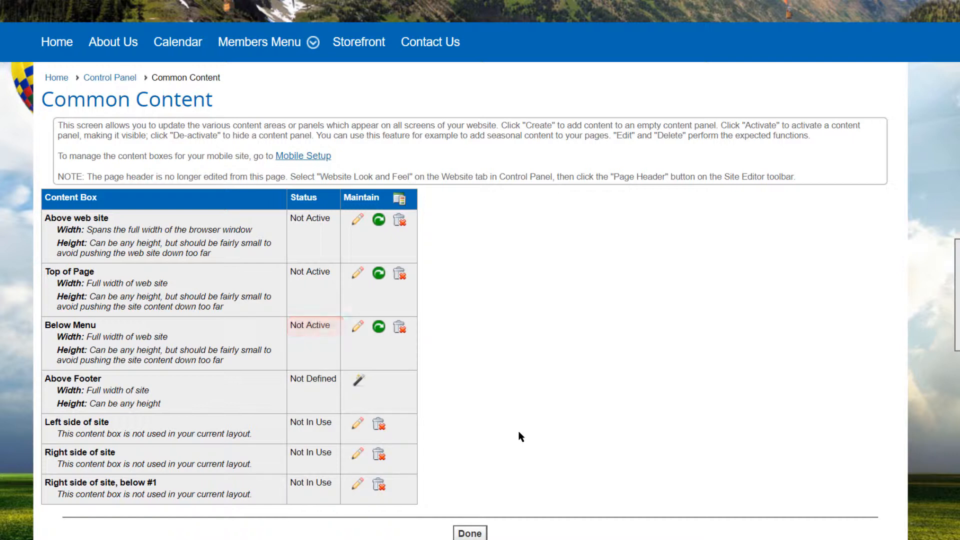
mouse_move(378, 327)
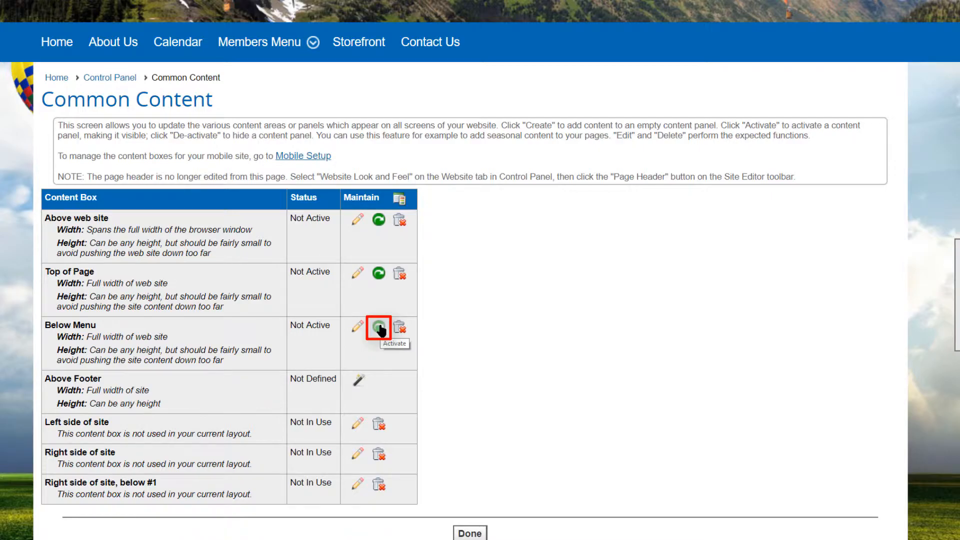
left_click(378, 328)
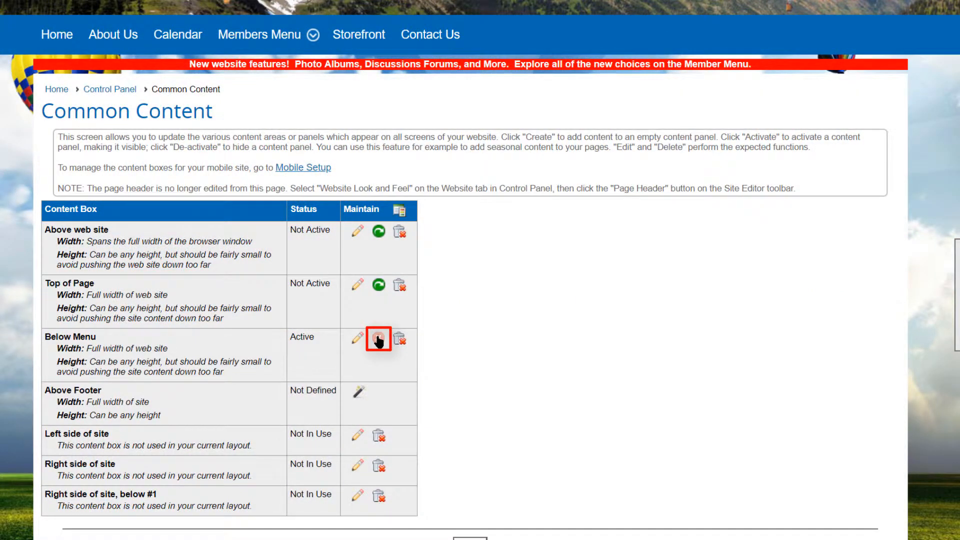
left_click(379, 339)
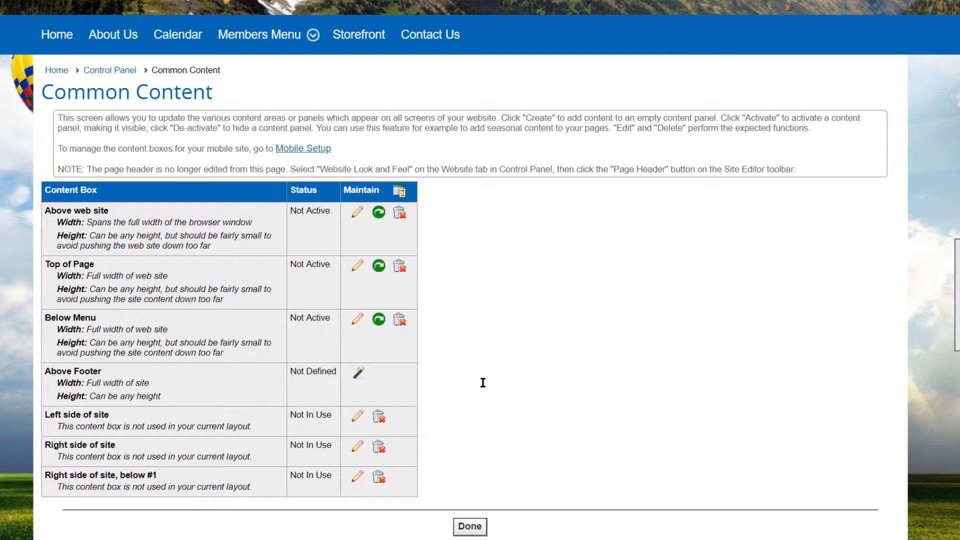
mouse_move(703, 503)
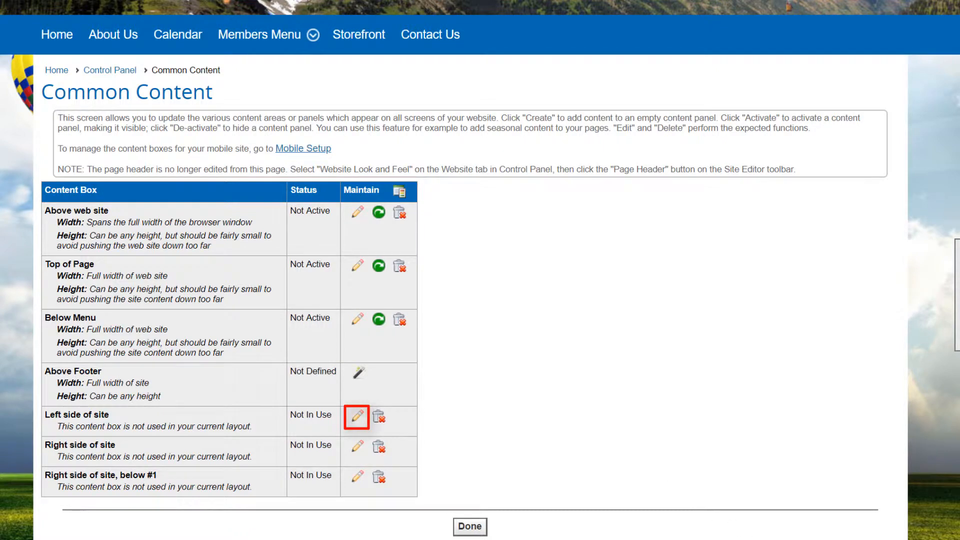
Remove the Below Menu content box and confirm the deletion
left_click(357, 417)
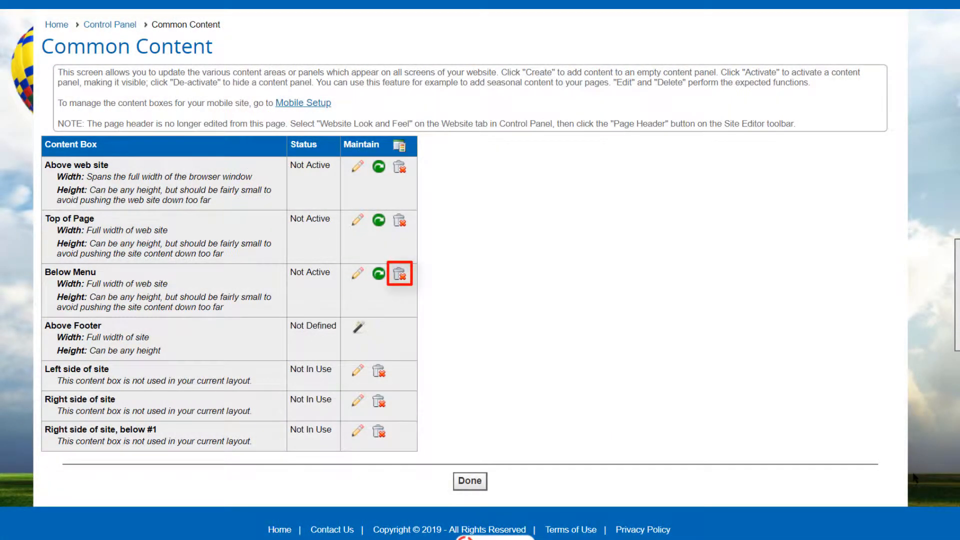
mouse_move(399, 274)
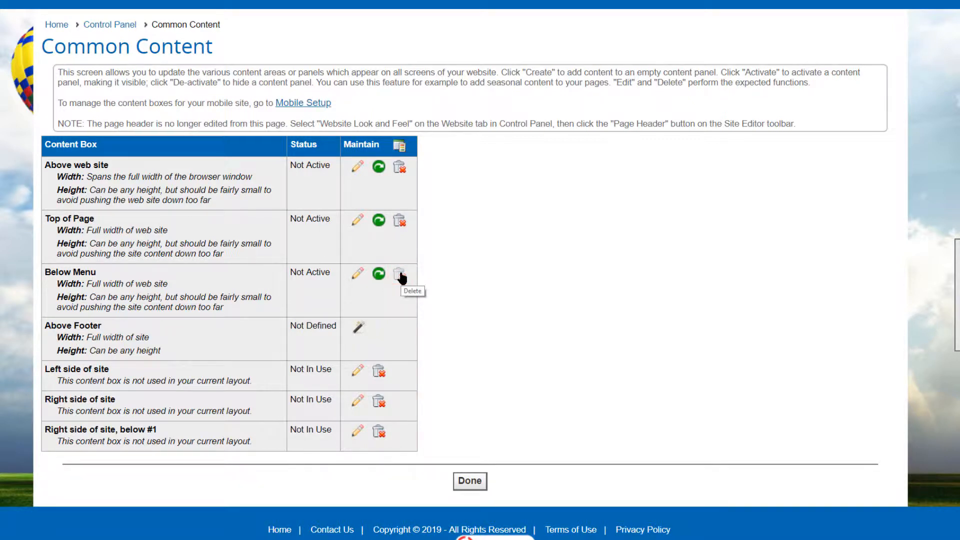
left_click(397, 276)
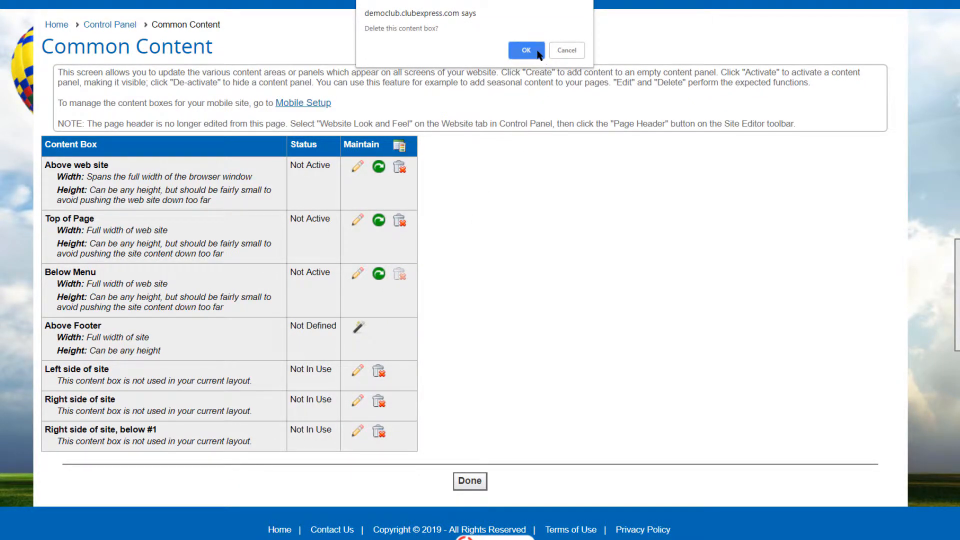
left_click(525, 50)
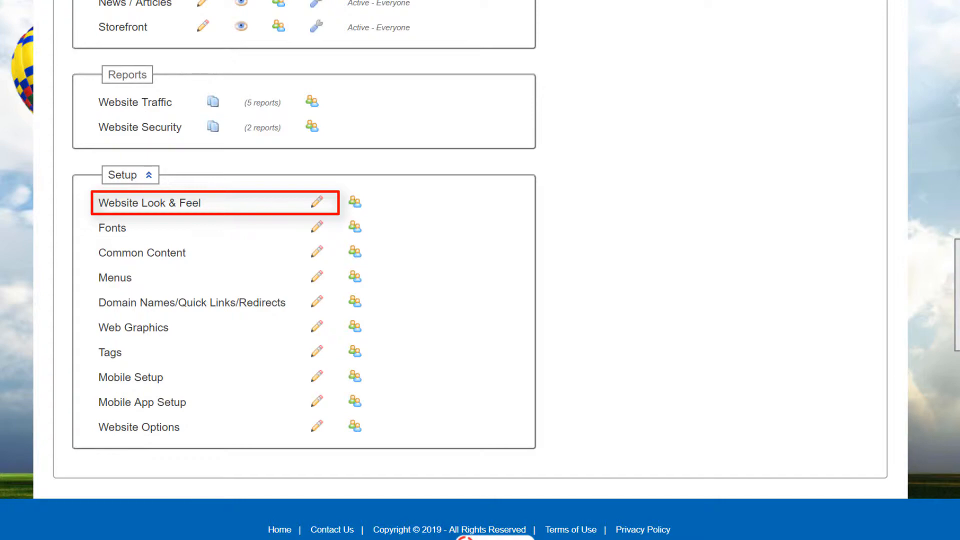
Open Website Look & Feel, dismiss the preview message, and show the layout choices
left_click(150, 203)
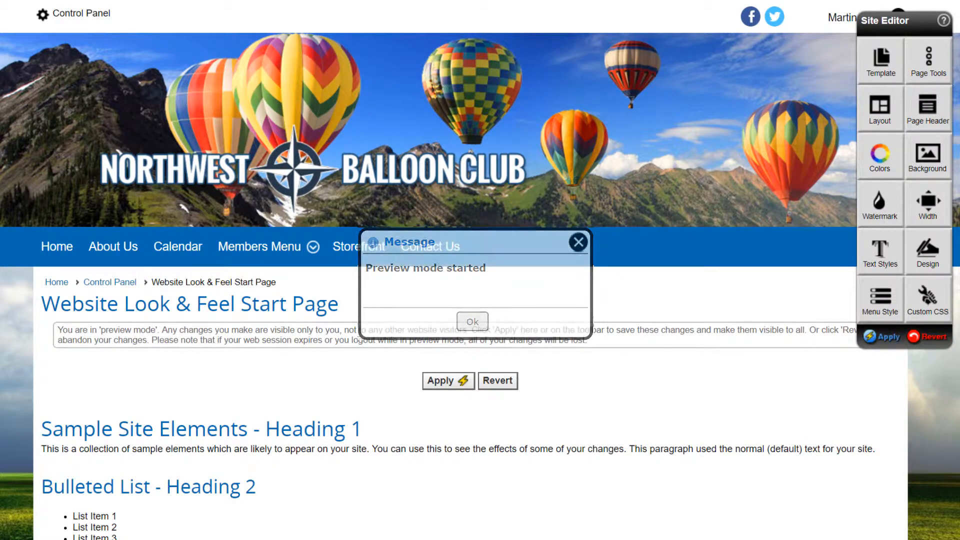
left_click(473, 321)
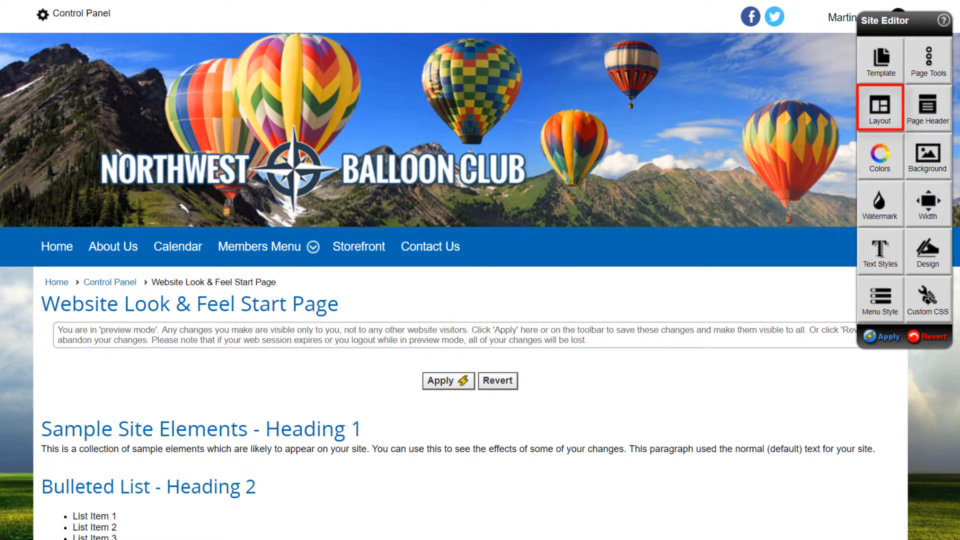
left_click(880, 107)
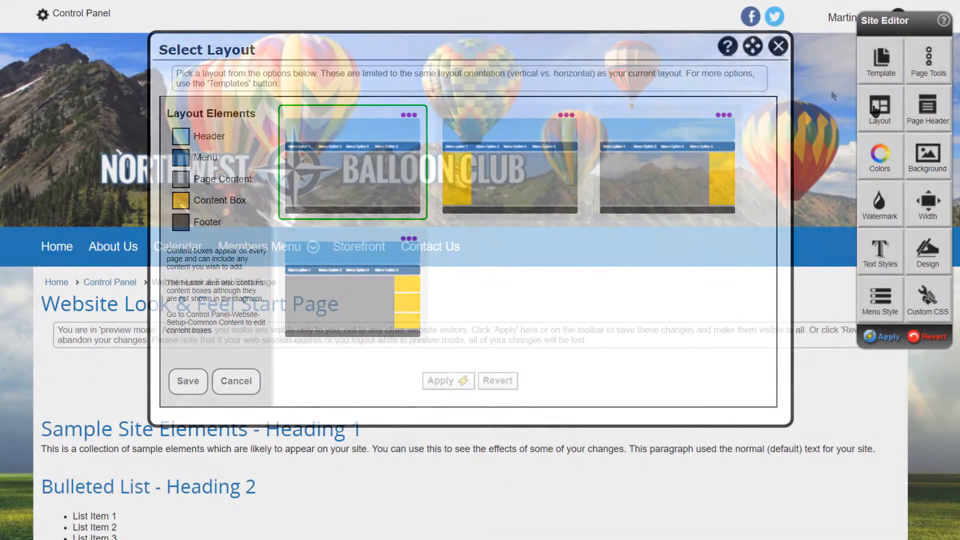
Browse the templates and choose the layout with stacked right-side content boxes
left_click(881, 59)
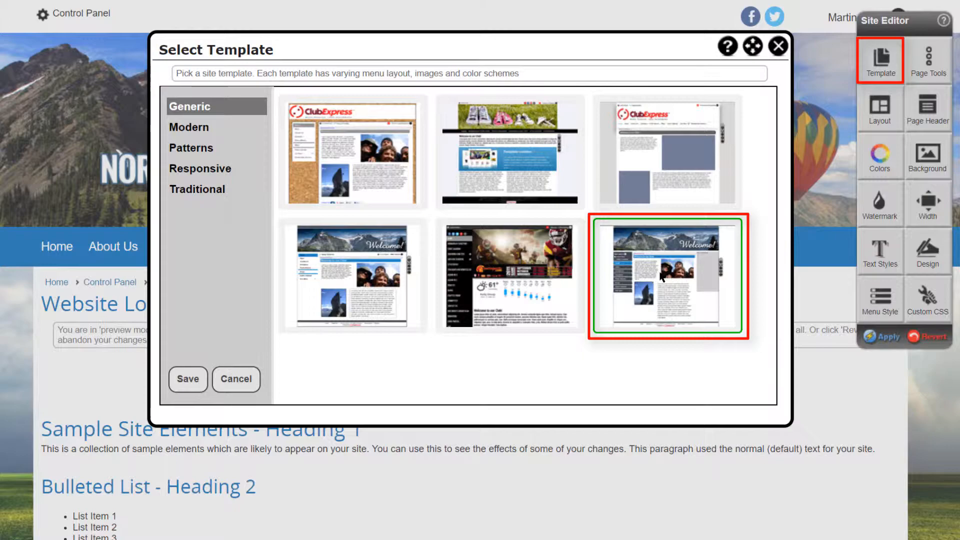
left_click(880, 105)
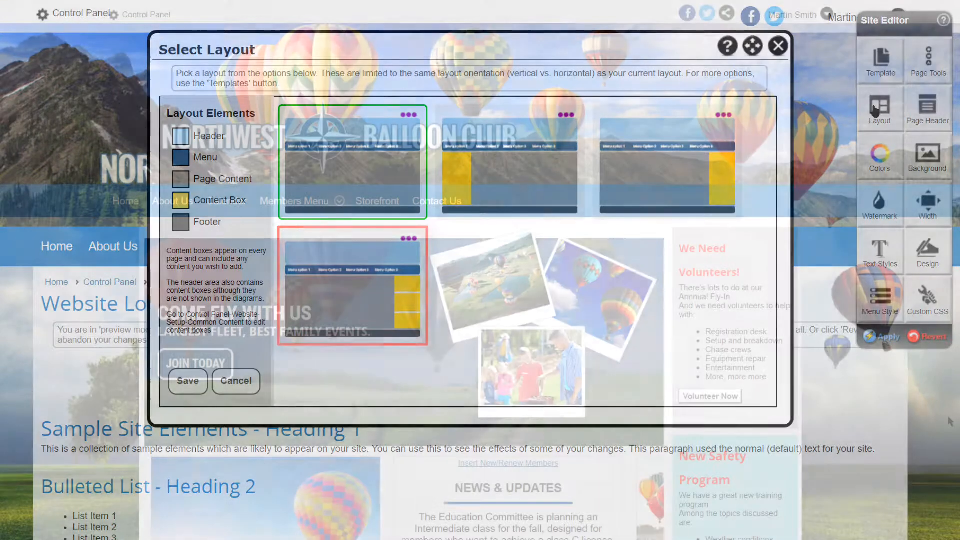
left_click(776, 46)
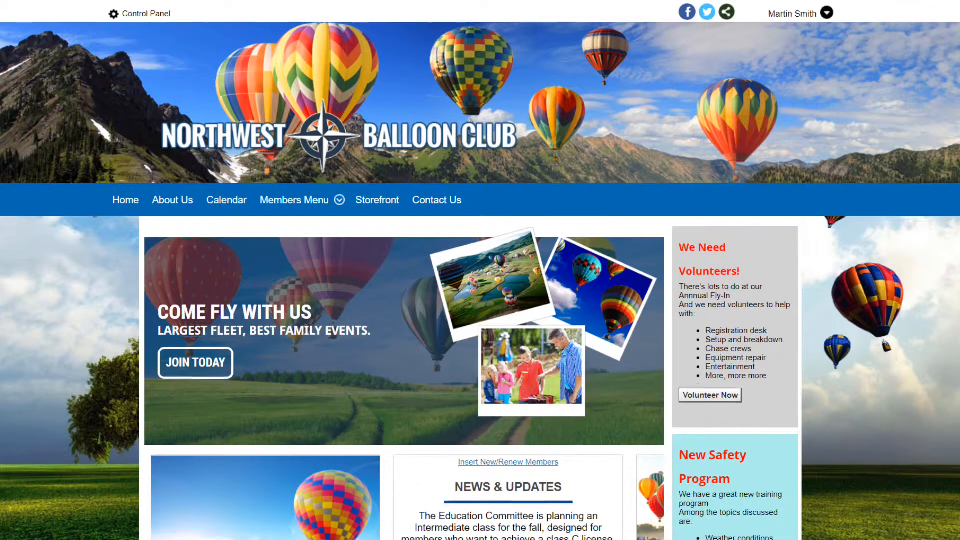
scroll("down", 3)
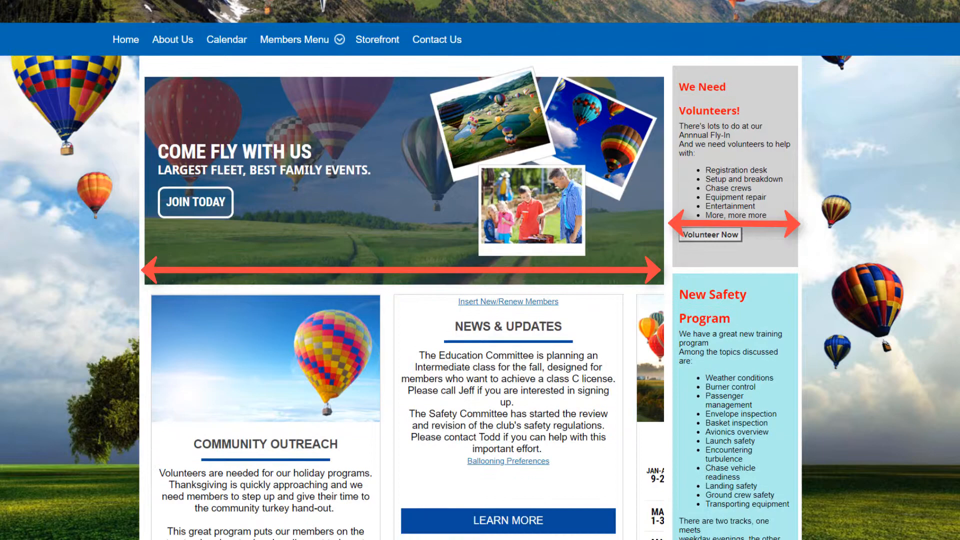
scroll("down", 3)
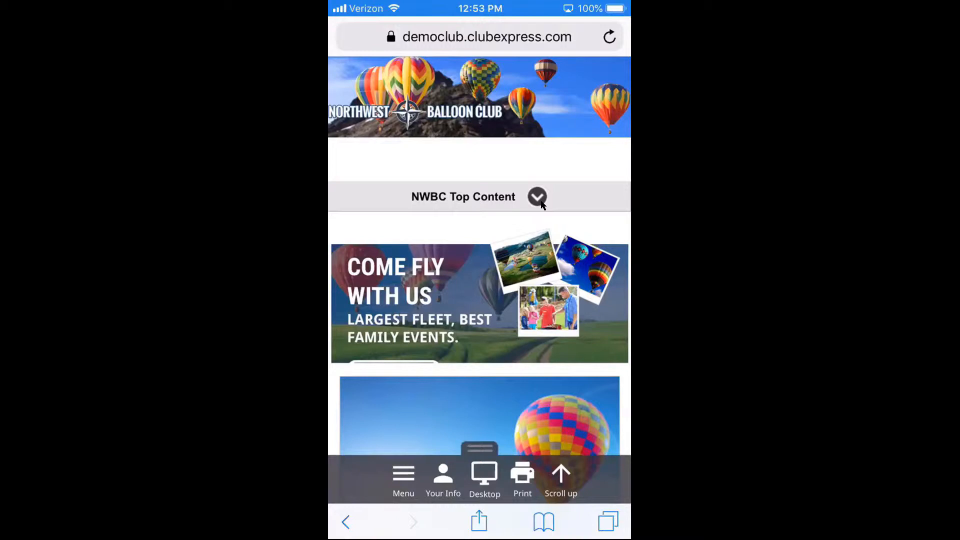
left_click(485, 476)
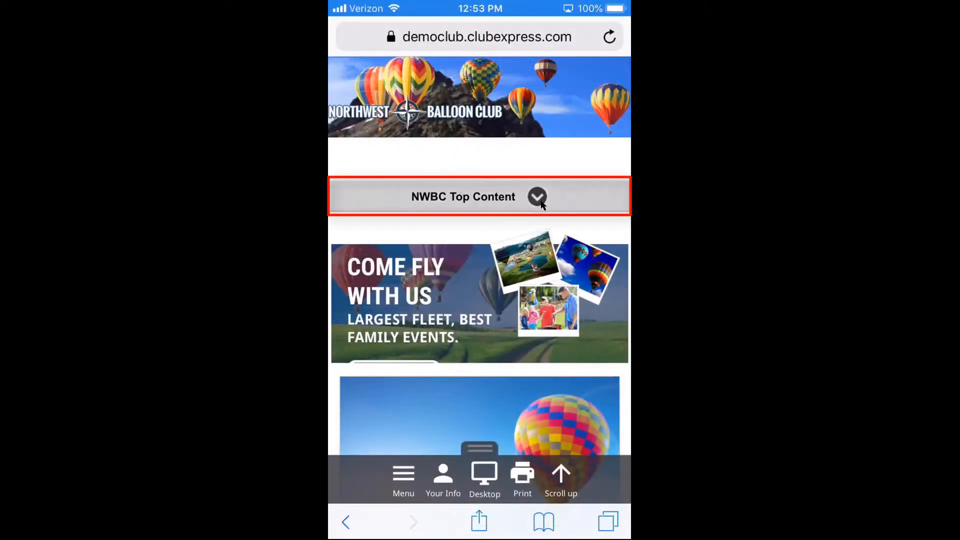
left_click(538, 197)
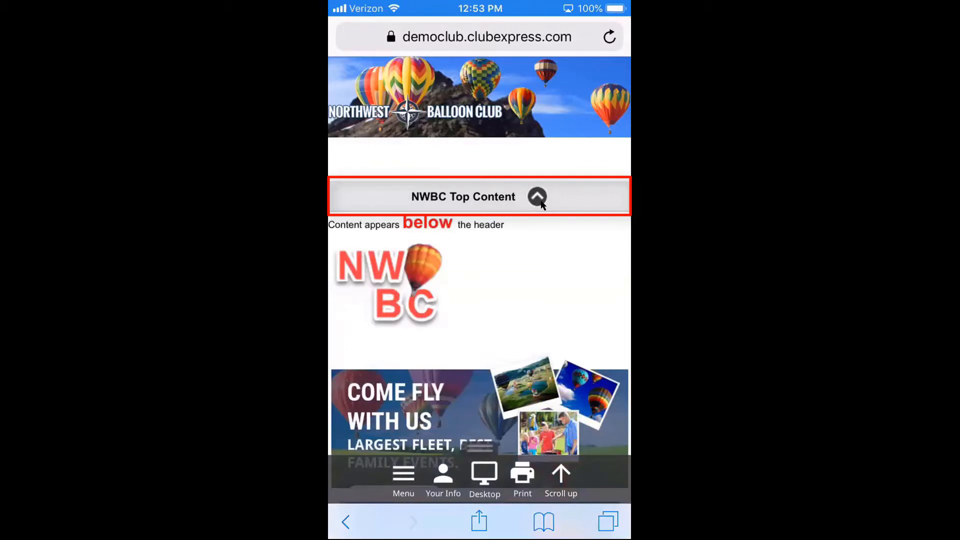
left_click(537, 196)
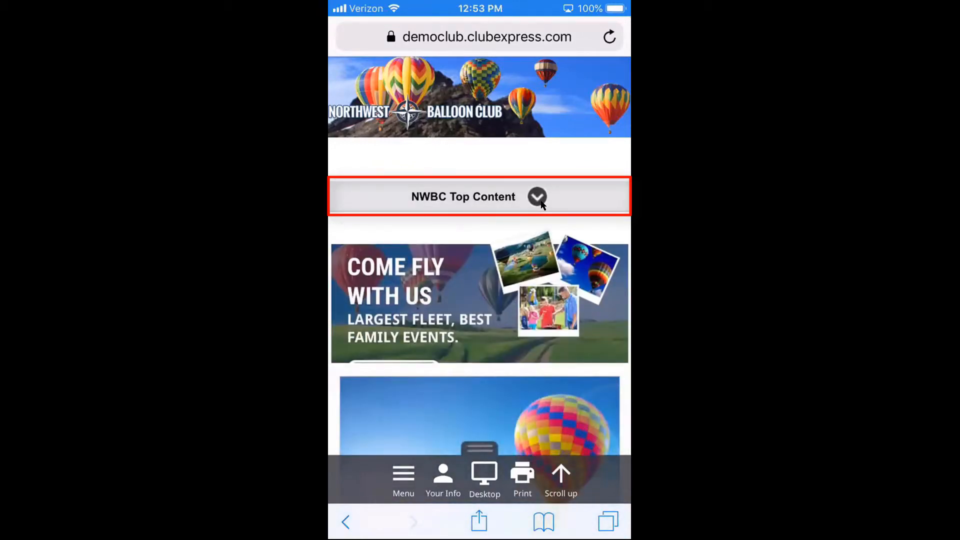
left_click(484, 473)
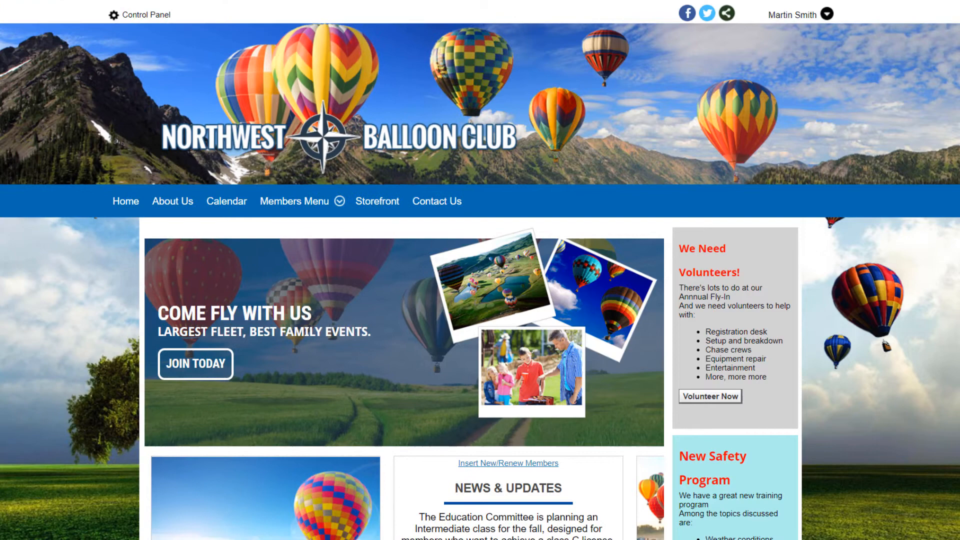
scroll("down", 3)
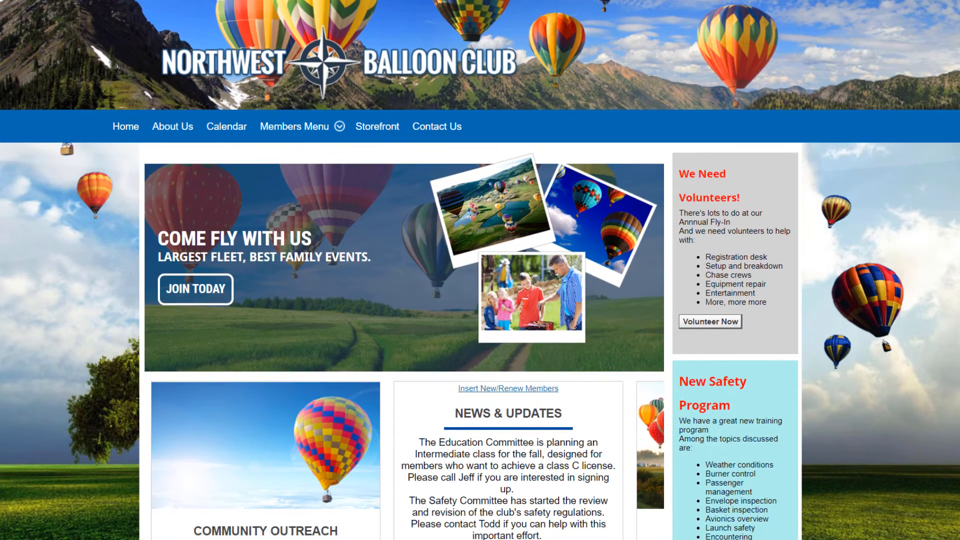
scroll("down", 3)
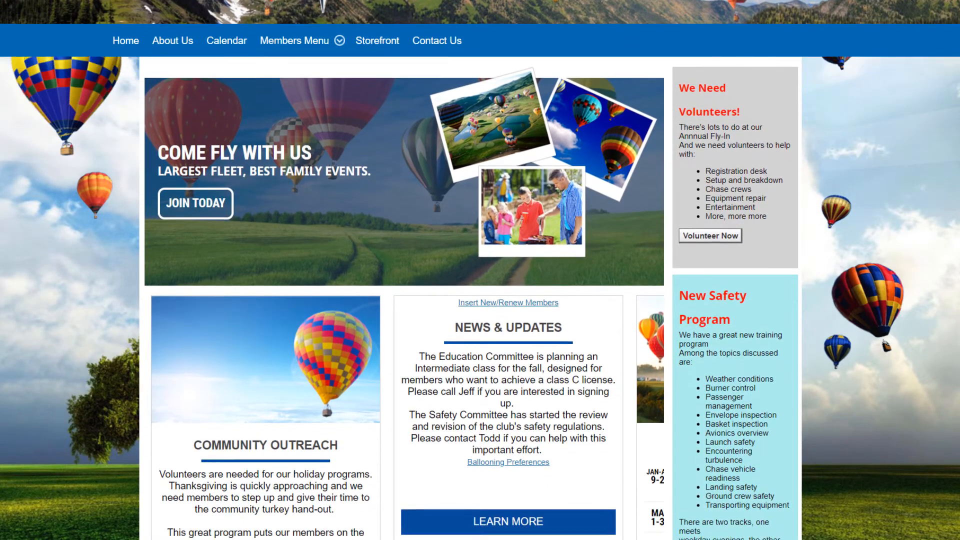
scroll("down", 3)
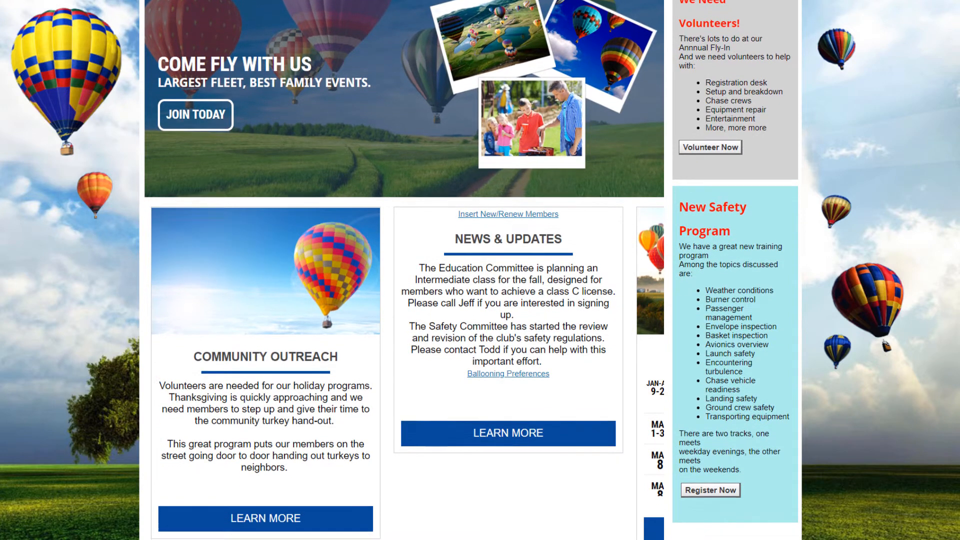